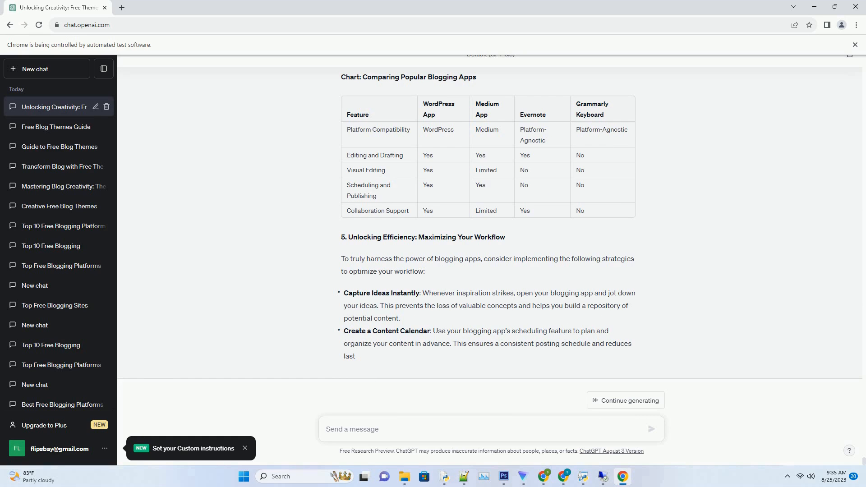
Send the prompt for an SEO-friendly blog post defining blogging and follow the generated sections on history, formats and impact
left_click(624, 400)
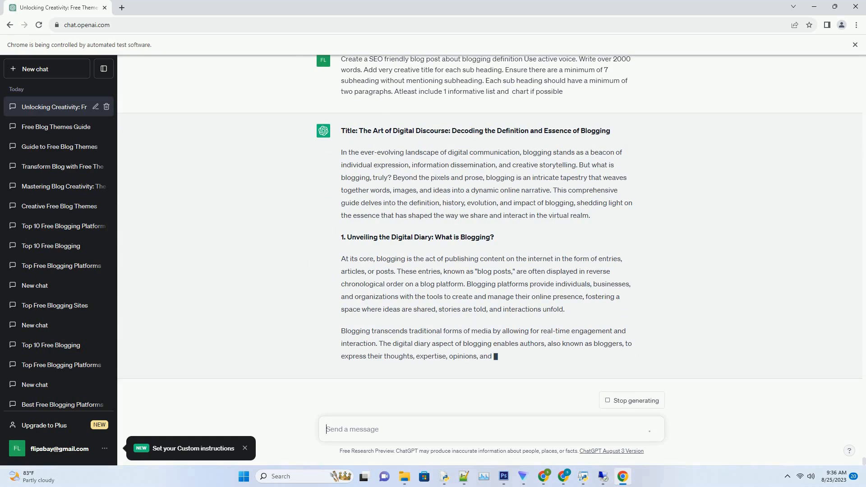
scroll("down", 3)
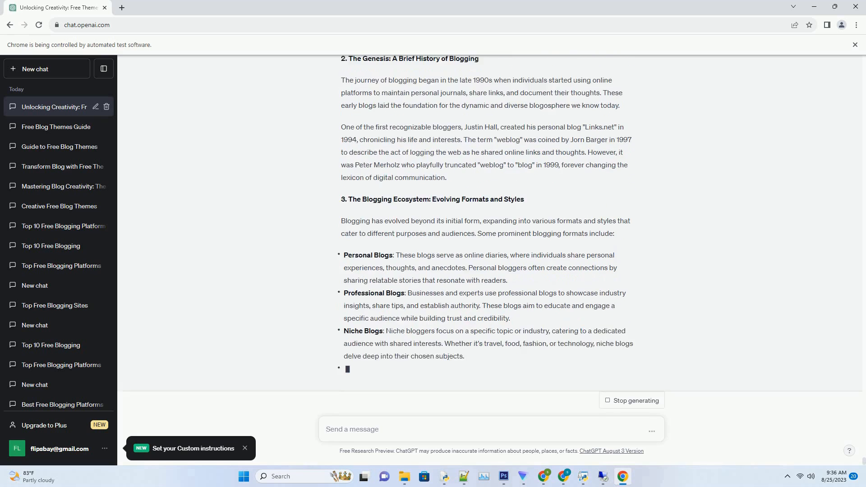
scroll("down", 3)
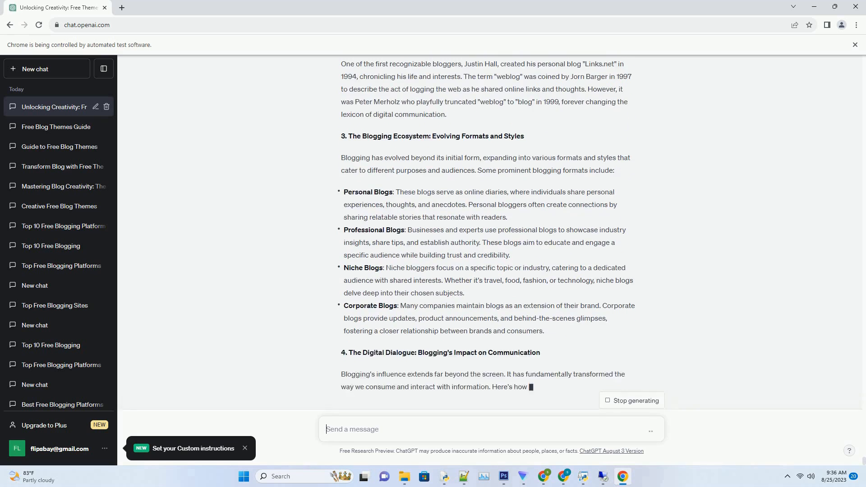